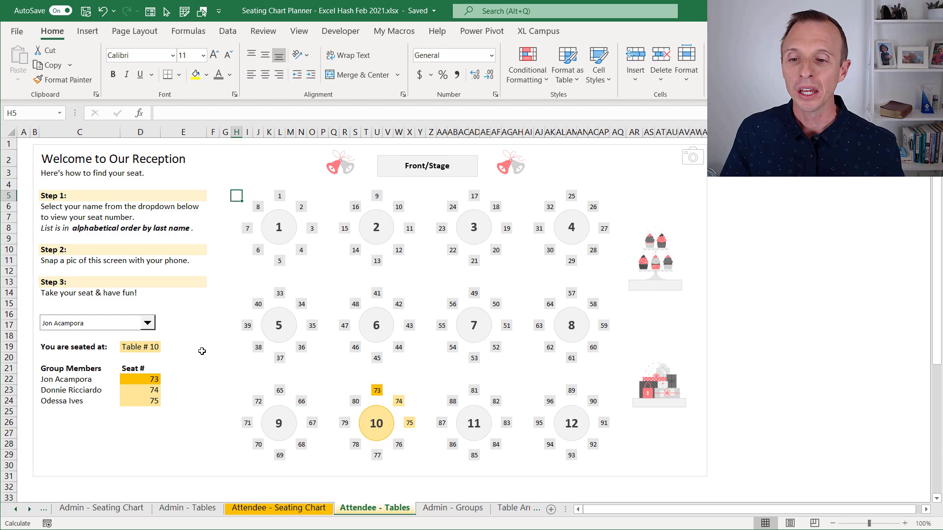
Step: Browse the Attendee and Admin seating chart sheets, ending back on Attendee - Tables
{"action": "left_click", "coordinate": [278, 508]}
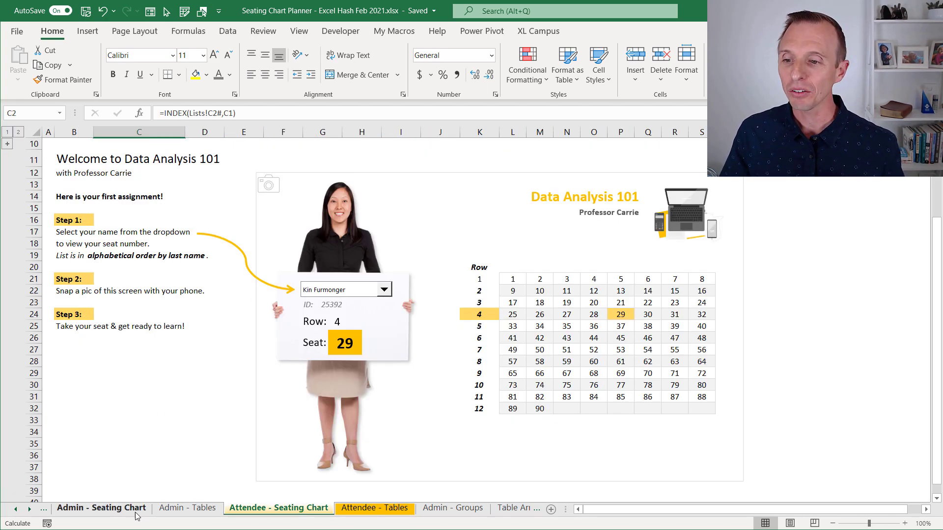
{"action": "left_click", "coordinate": [101, 508]}
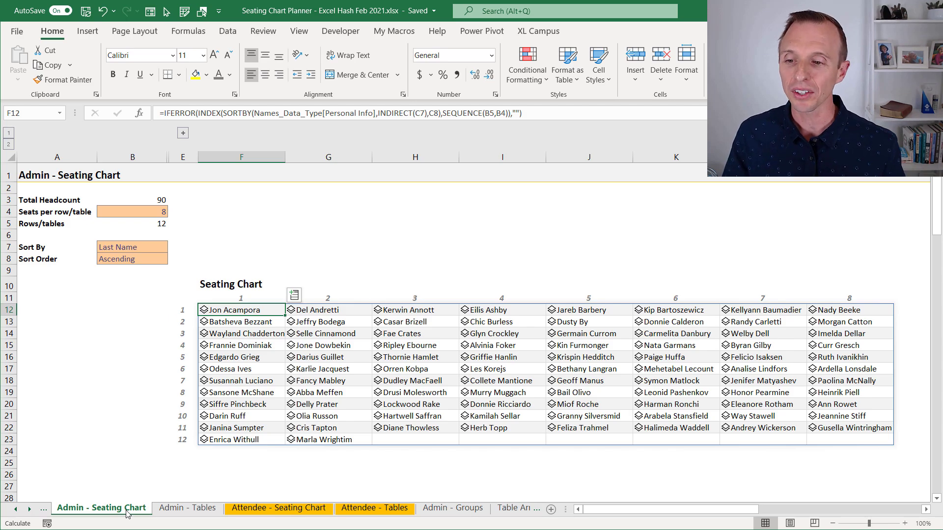
{"action": "left_click", "coordinate": [187, 508]}
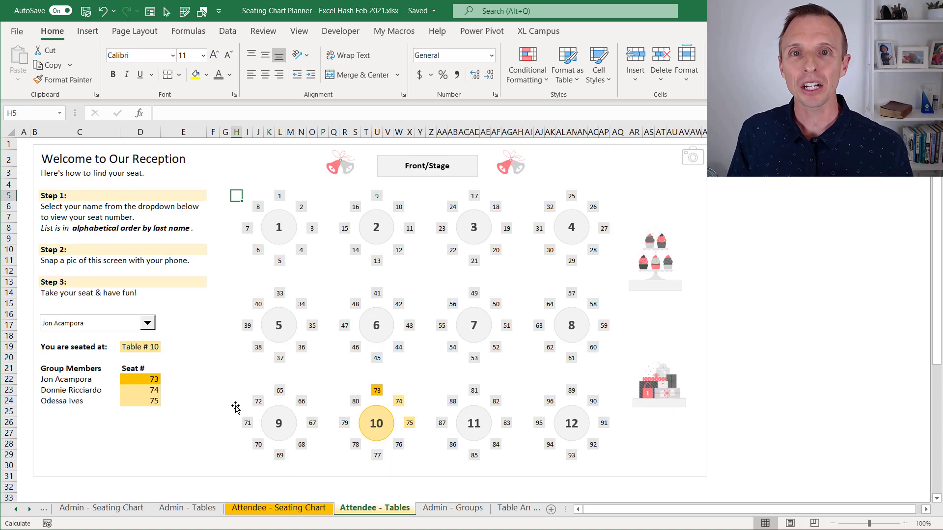
{"action": "mouse_move", "coordinate": [229, 394]}
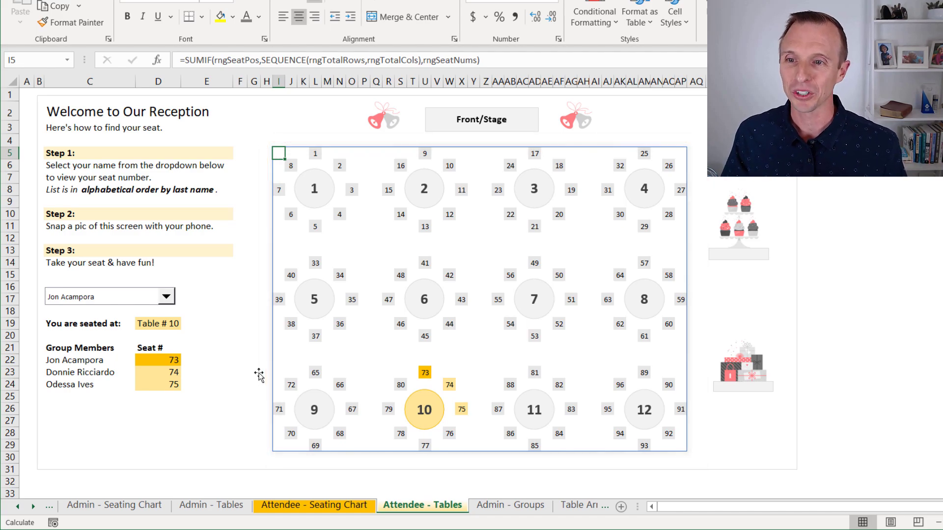
{"action": "mouse_move", "coordinate": [192, 323]}
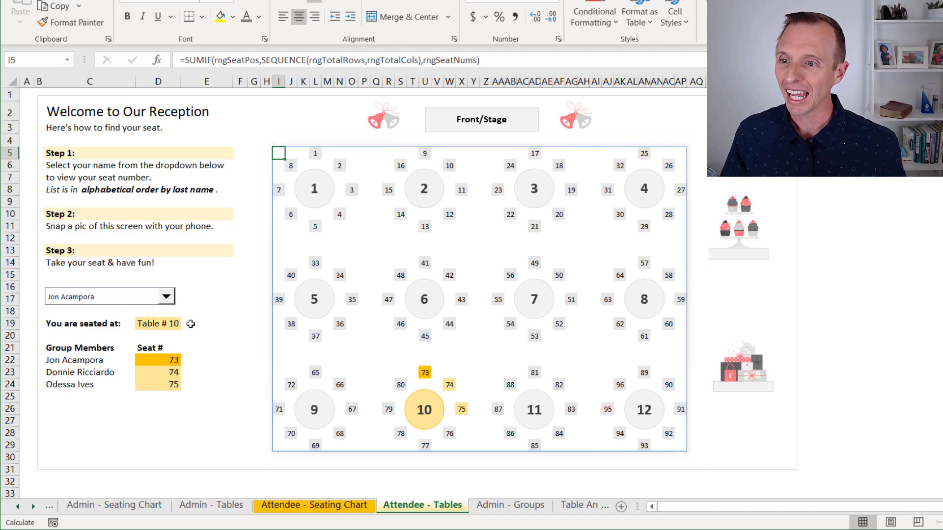
{"action": "left_click", "coordinate": [167, 296]}
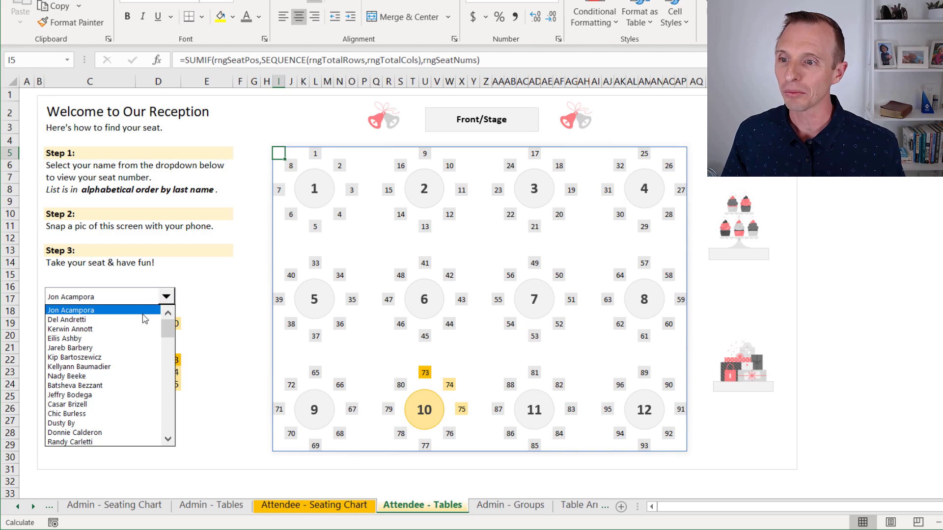
{"action": "left_click", "coordinate": [67, 319]}
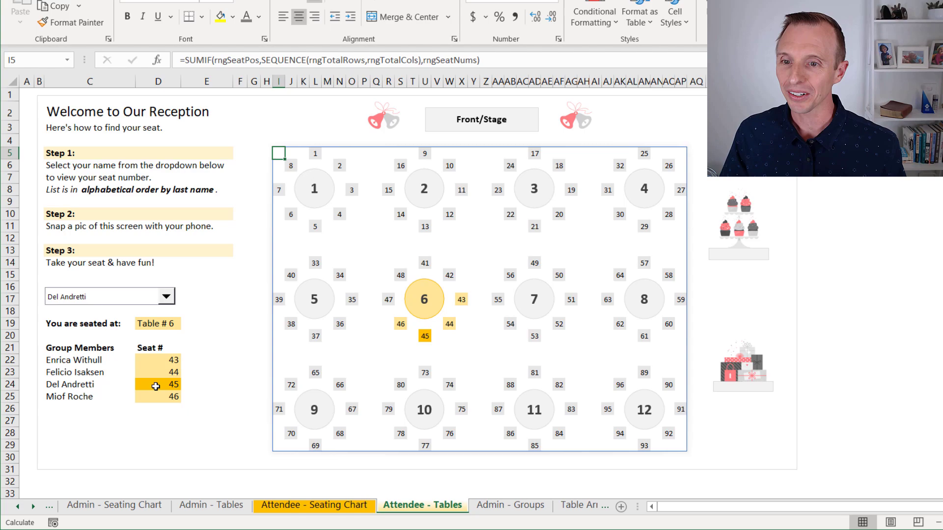
{"action": "mouse_move", "coordinate": [466, 322]}
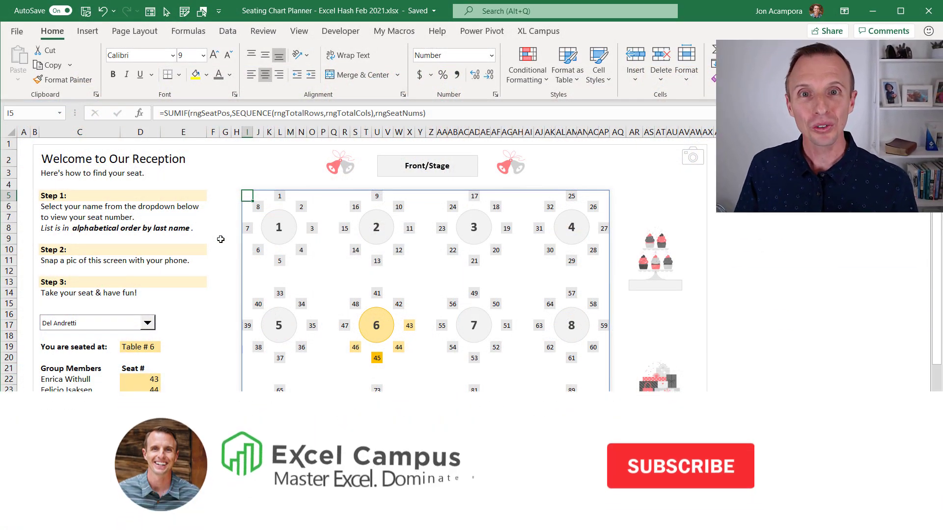
{"action": "left_click", "coordinate": [680, 466]}
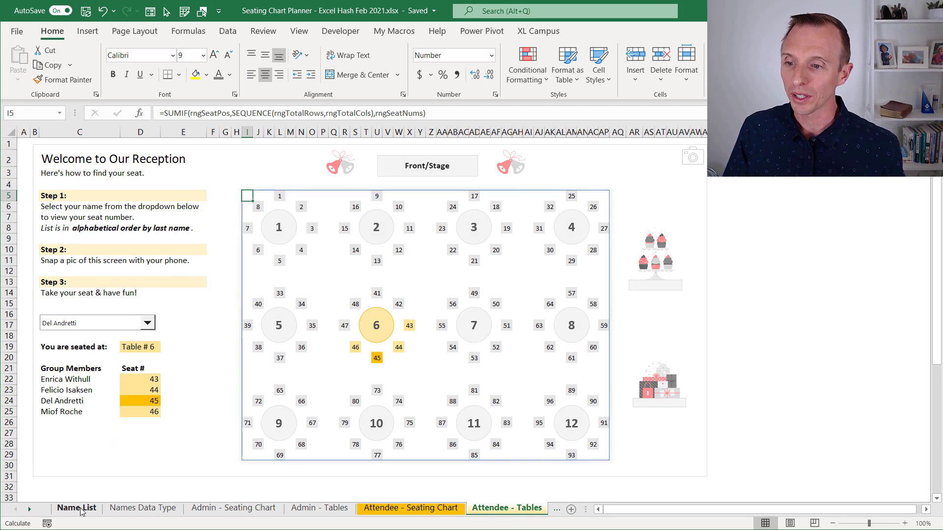
Step: Move through the Name List and Names Data Type sheets to the Admin - Seating Chart grid
{"action": "left_click", "coordinate": [76, 507]}
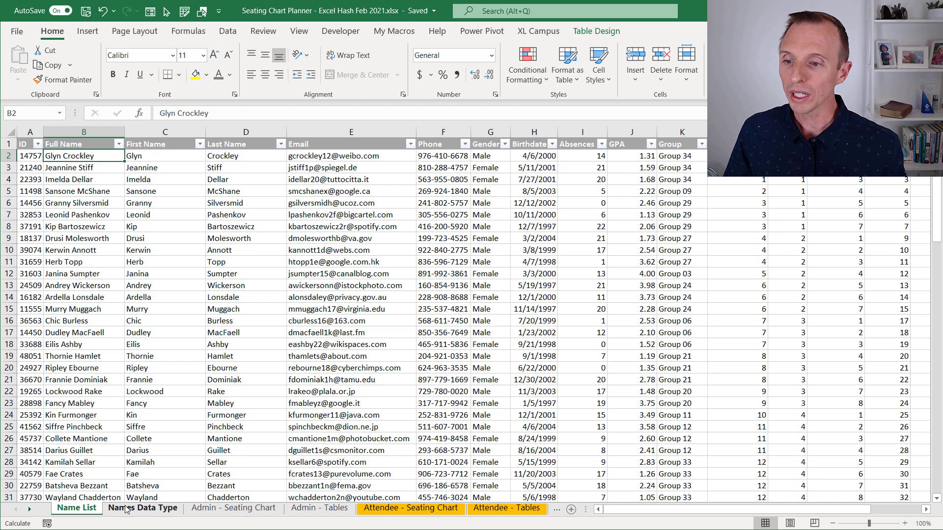
{"action": "left_click", "coordinate": [142, 508]}
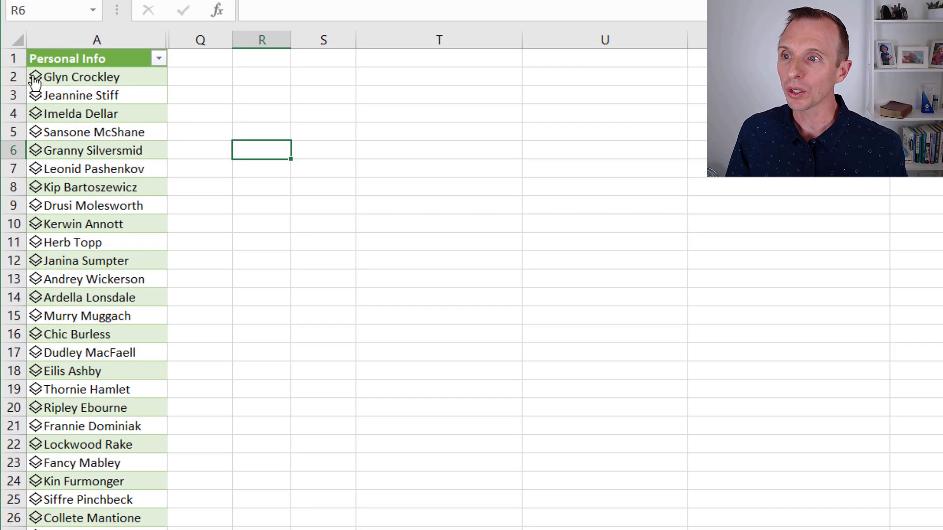
{"action": "left_click", "coordinate": [82, 76]}
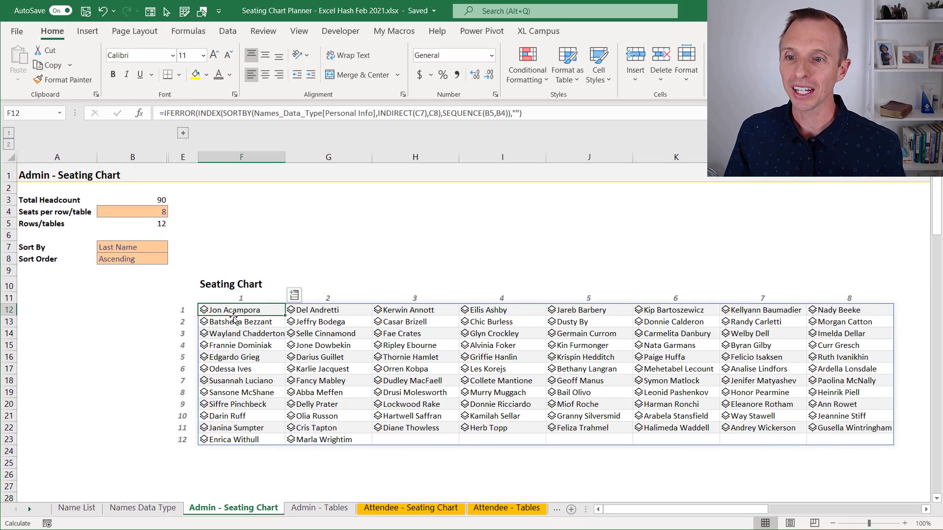
Step: View the data card for a name in the admin chart
{"action": "left_click", "coordinate": [328, 309]}
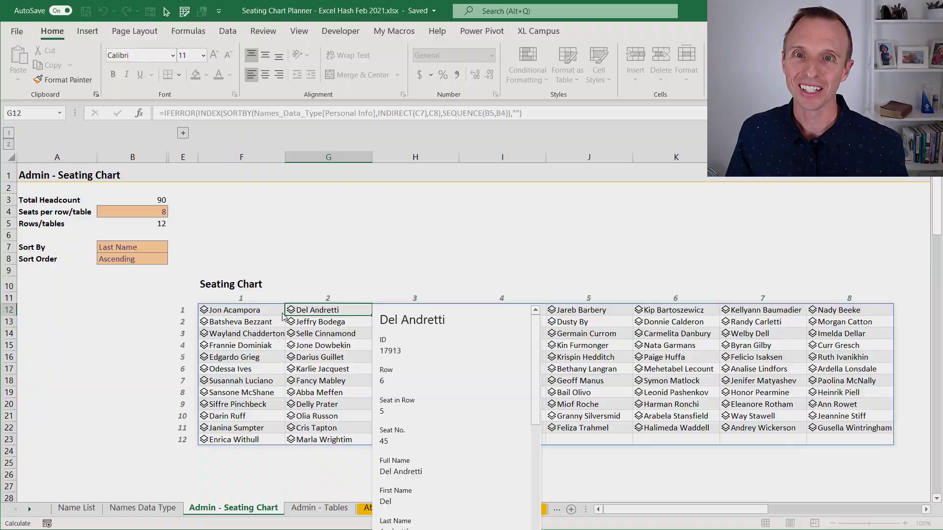
{"action": "left_click", "coordinate": [87, 30]}
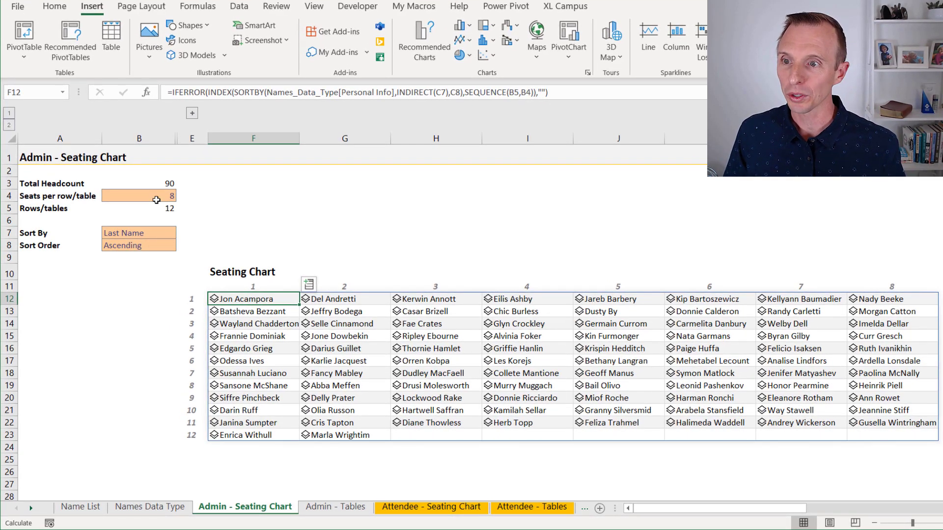
Step: Change seats per row/table in B4 from 8 to 6, reflowing into 15 rows of six
{"action": "left_click", "coordinate": [138, 196]}
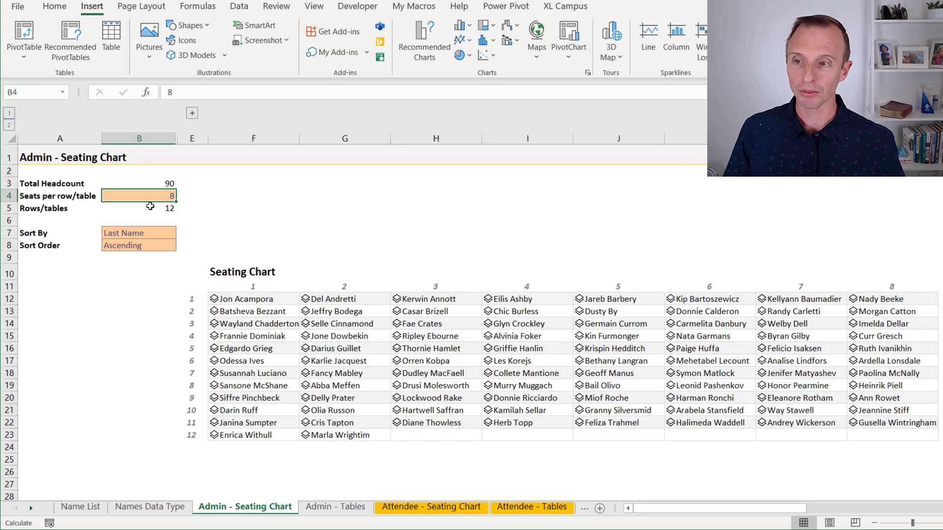
{"action": "type", "text": "6"}
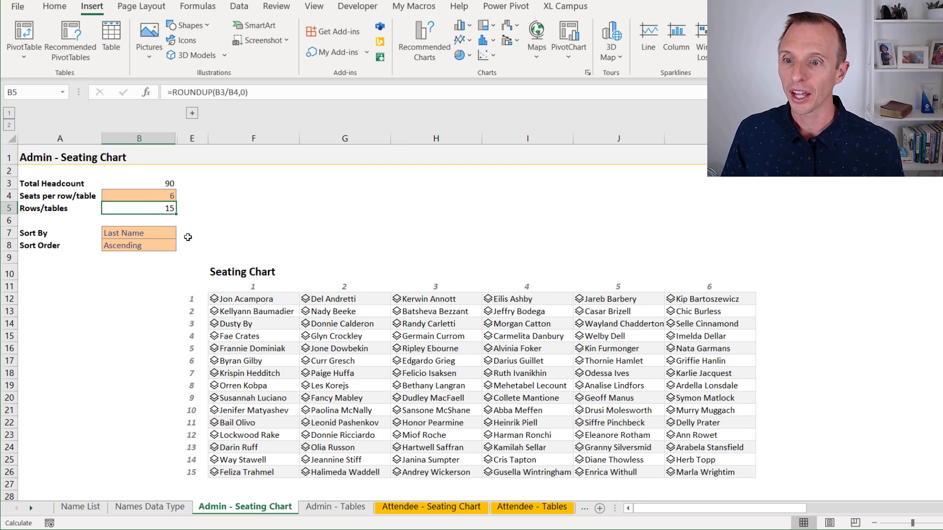
{"action": "mouse_move", "coordinate": [181, 237]}
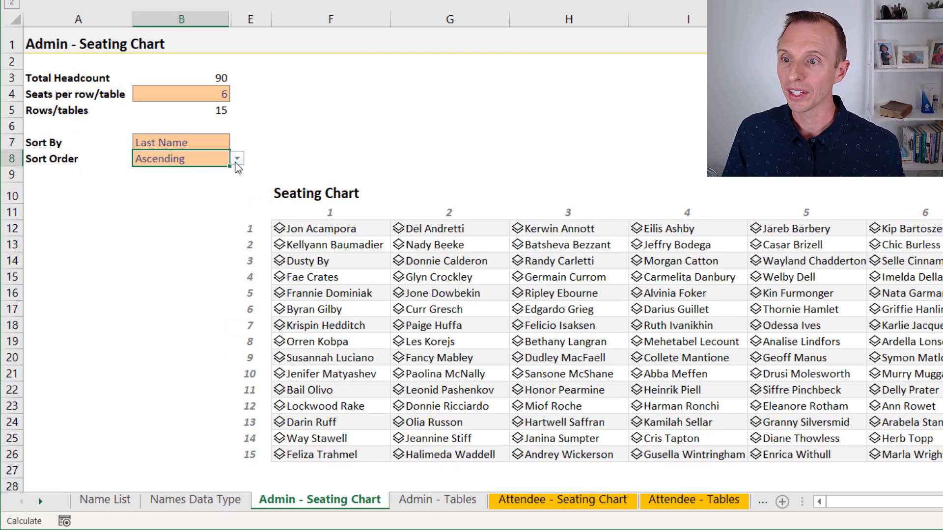
{"action": "left_click", "coordinate": [237, 159]}
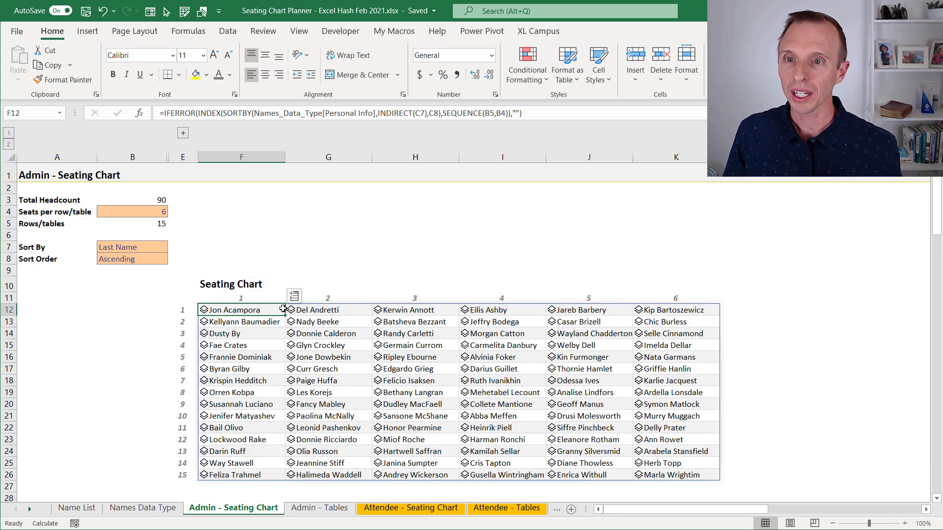
Step: Review the grid's two conditional formatting rules, then show the Attendee - Seating Chart sheet
{"action": "left_click", "coordinate": [527, 65]}
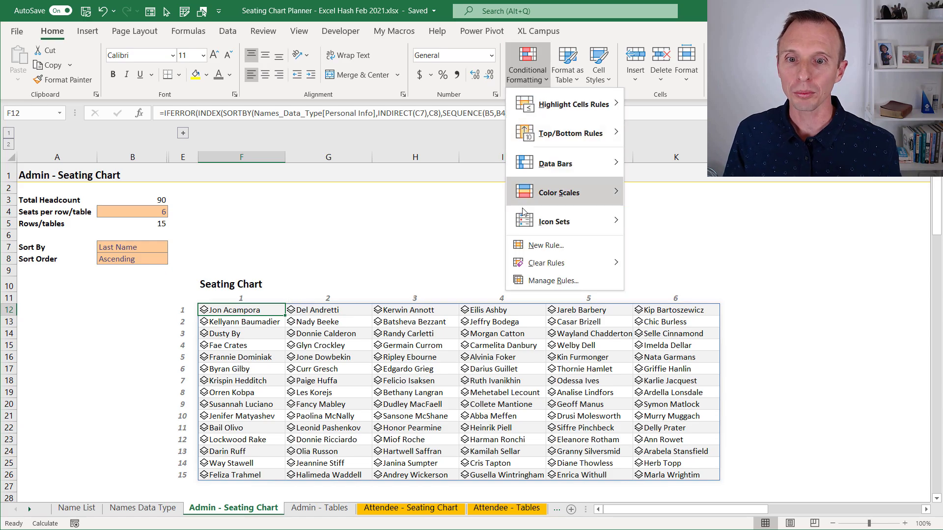
{"action": "left_click", "coordinate": [550, 280]}
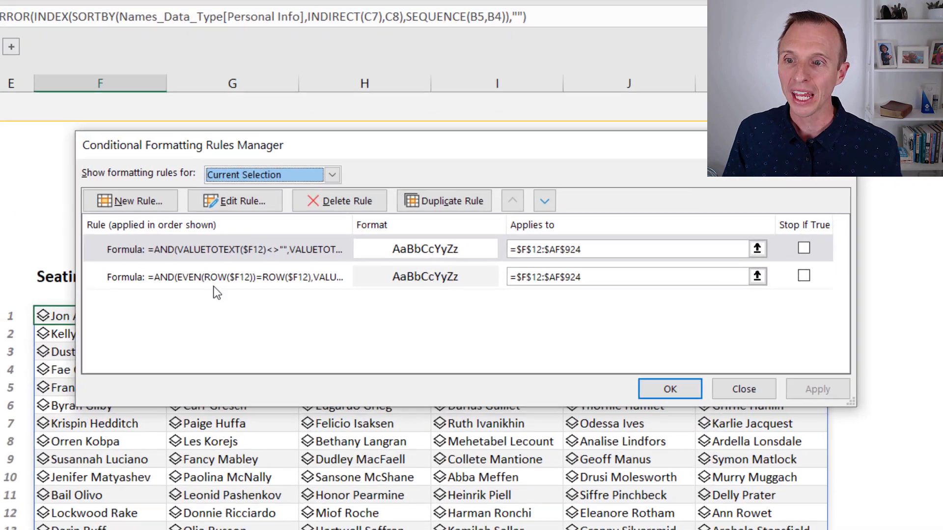
{"action": "left_click", "coordinate": [241, 277]}
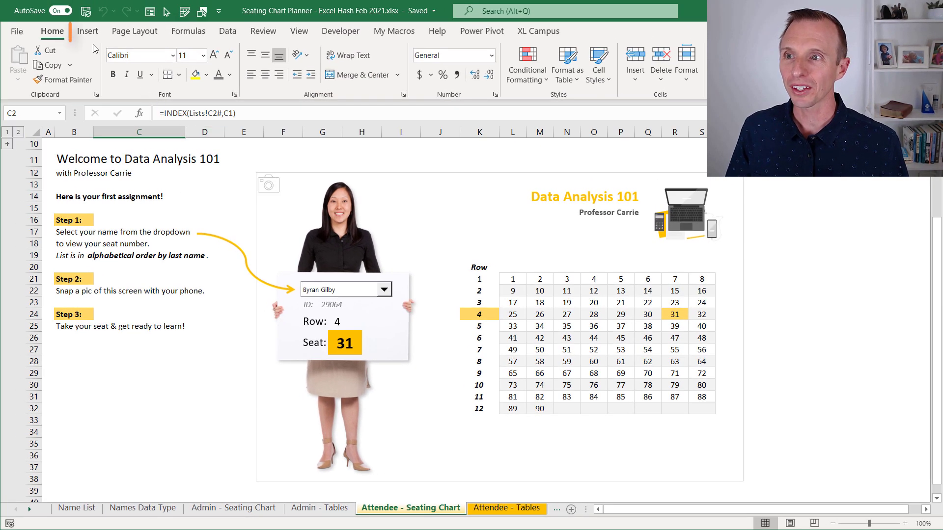
Step: Browse the stock Cutout People image gallery without inserting anything
{"action": "left_click", "coordinate": [87, 30]}
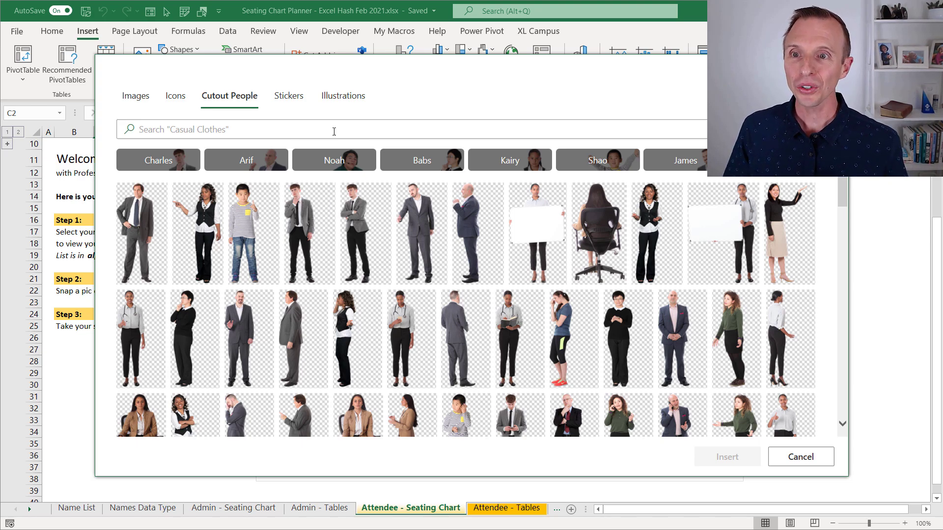
{"action": "left_click", "coordinate": [342, 95]}
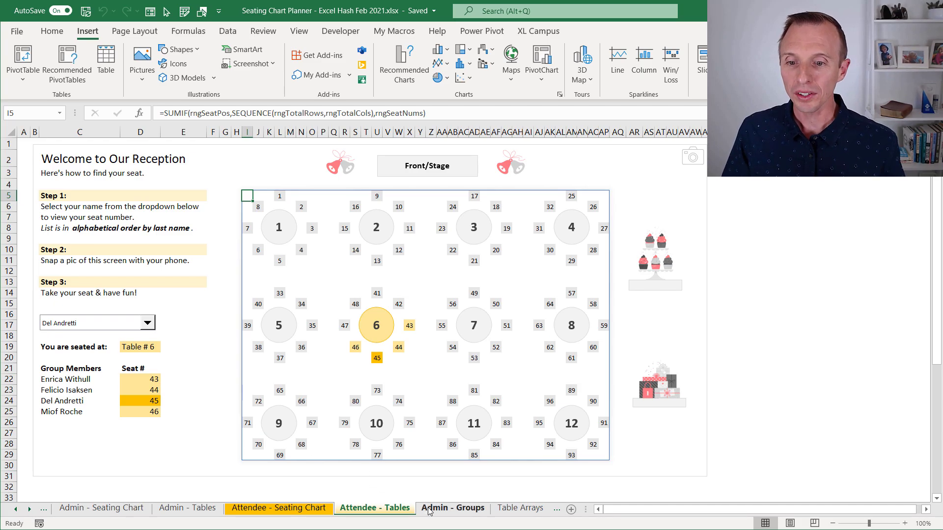
Step: Show the Admin - Groups sheet's Seating Chart - Groups grid with EMPTY seats marked
{"action": "left_click", "coordinate": [452, 508]}
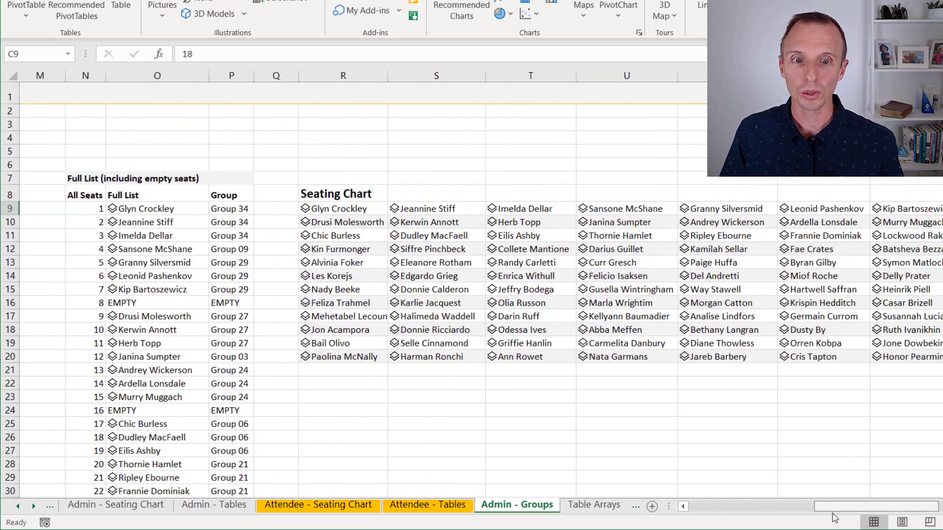
{"action": "scroll", "scroll_direction": "right", "scroll_amount": 3}
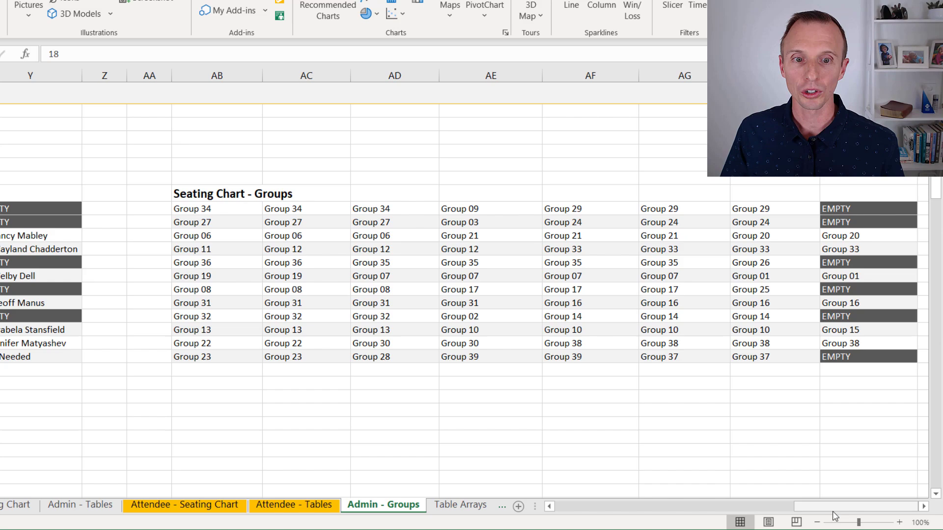
{"action": "left_click", "coordinate": [216, 208]}
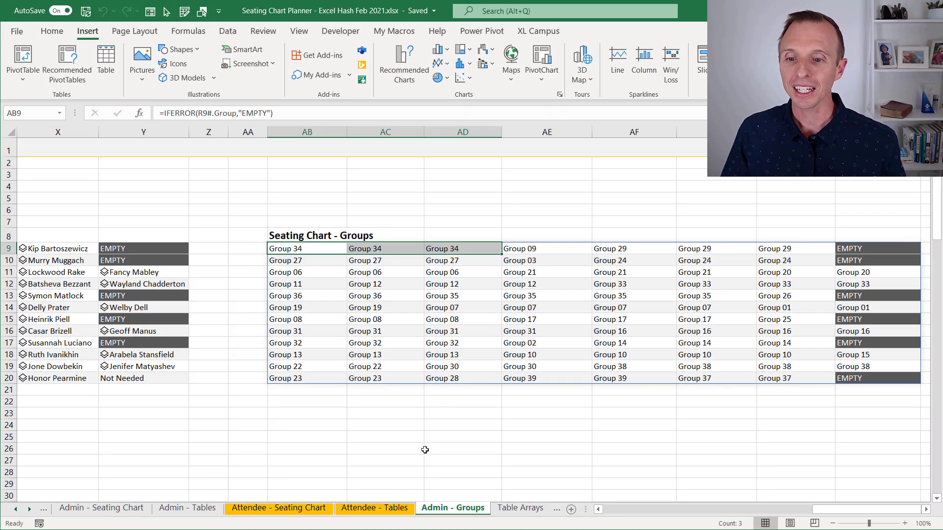
Step: Return to the Attendee - Tables reception chart with Table 6 highlighted
{"action": "left_click", "coordinate": [375, 508]}
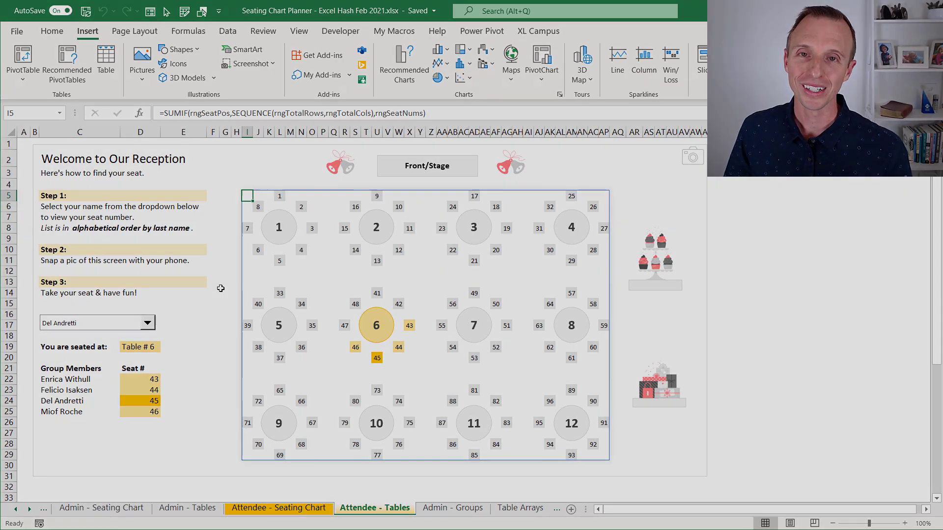
{"action": "mouse_move", "coordinate": [232, 197]}
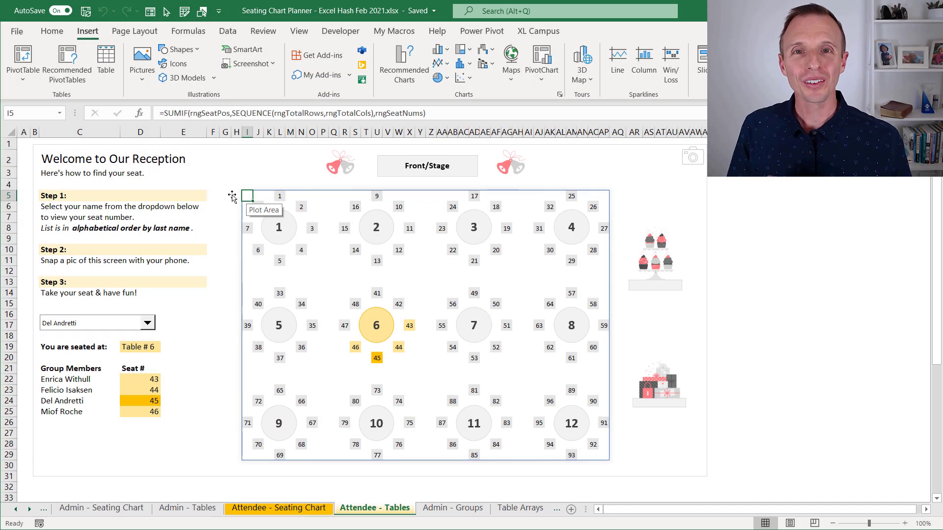